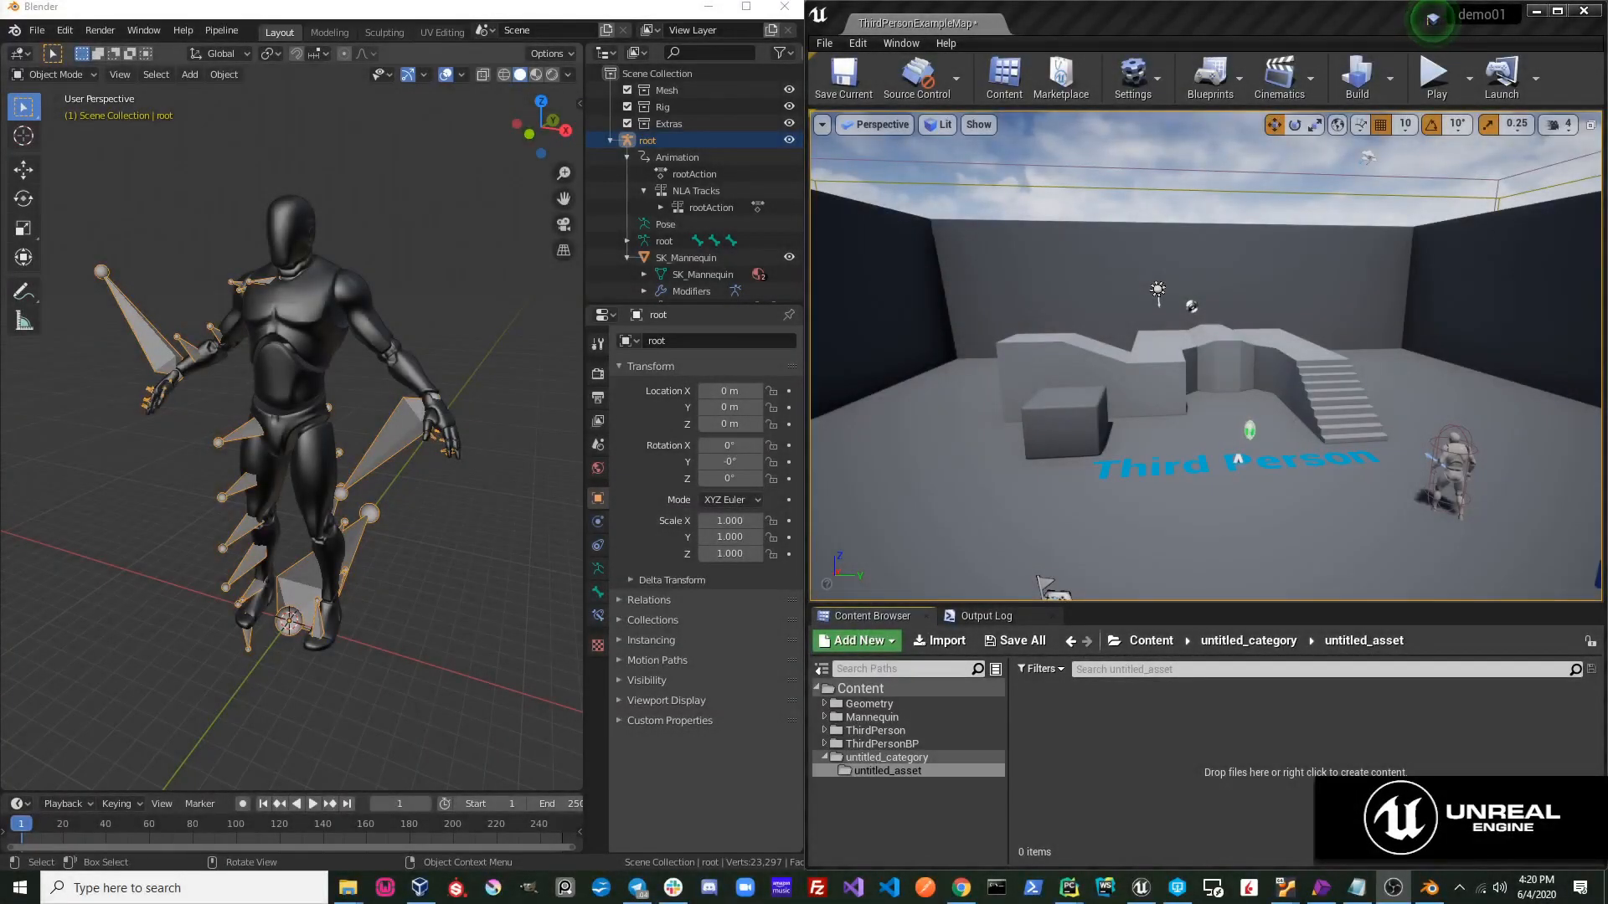
mouse_move(474, 226)
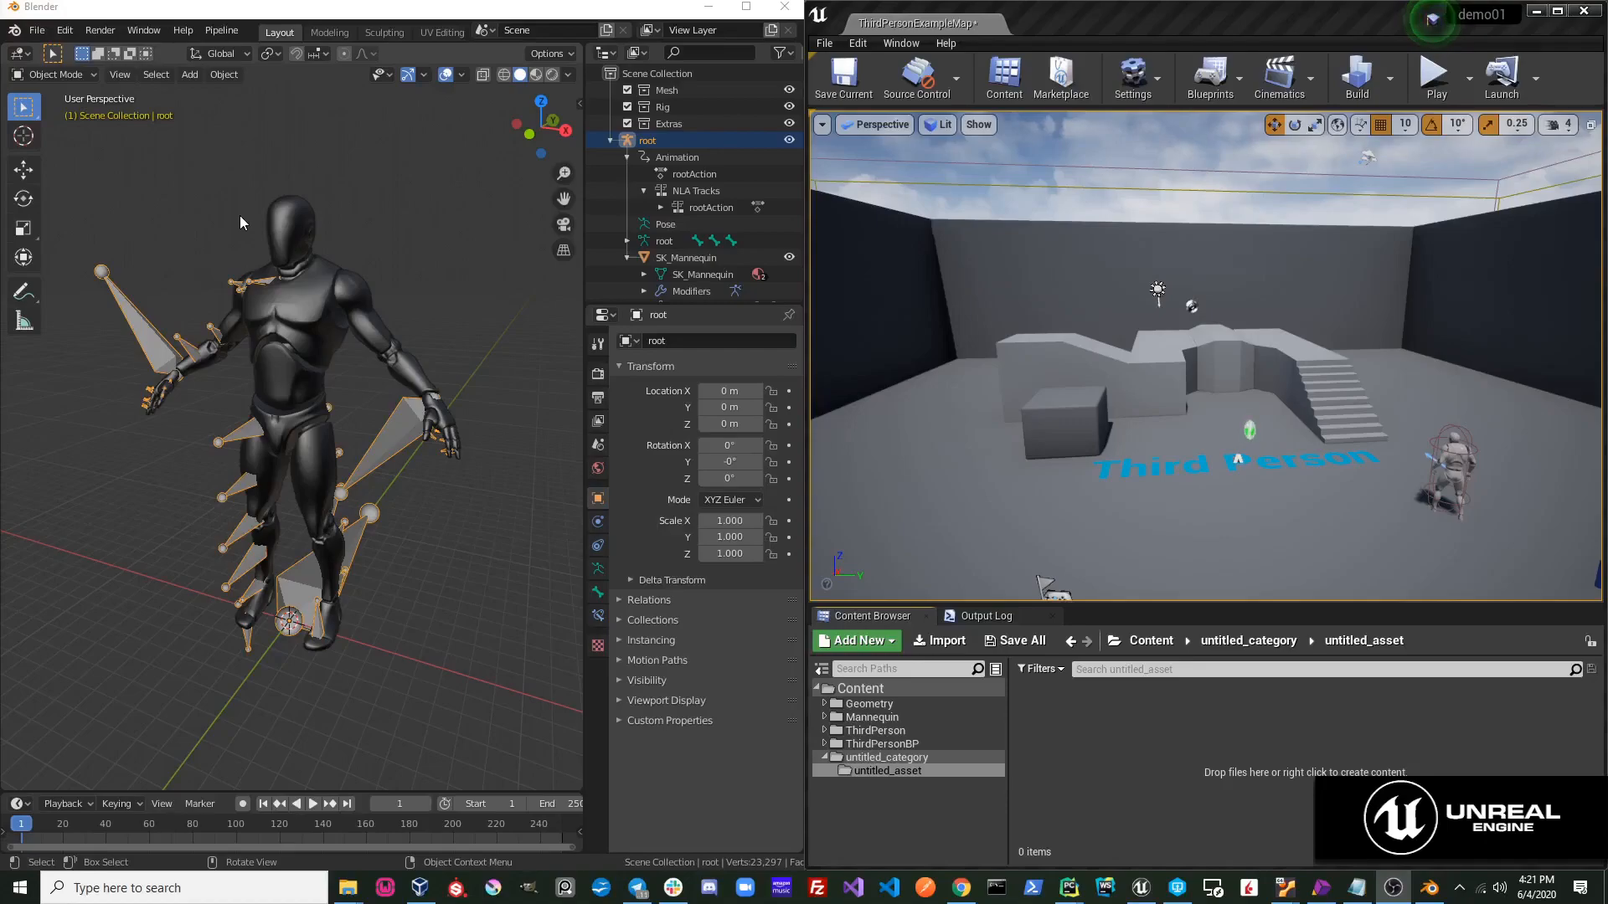
- Move SK_Mannequin into the Mesh collection and send it to Unreal via Pipeline > Export
click(687, 258)
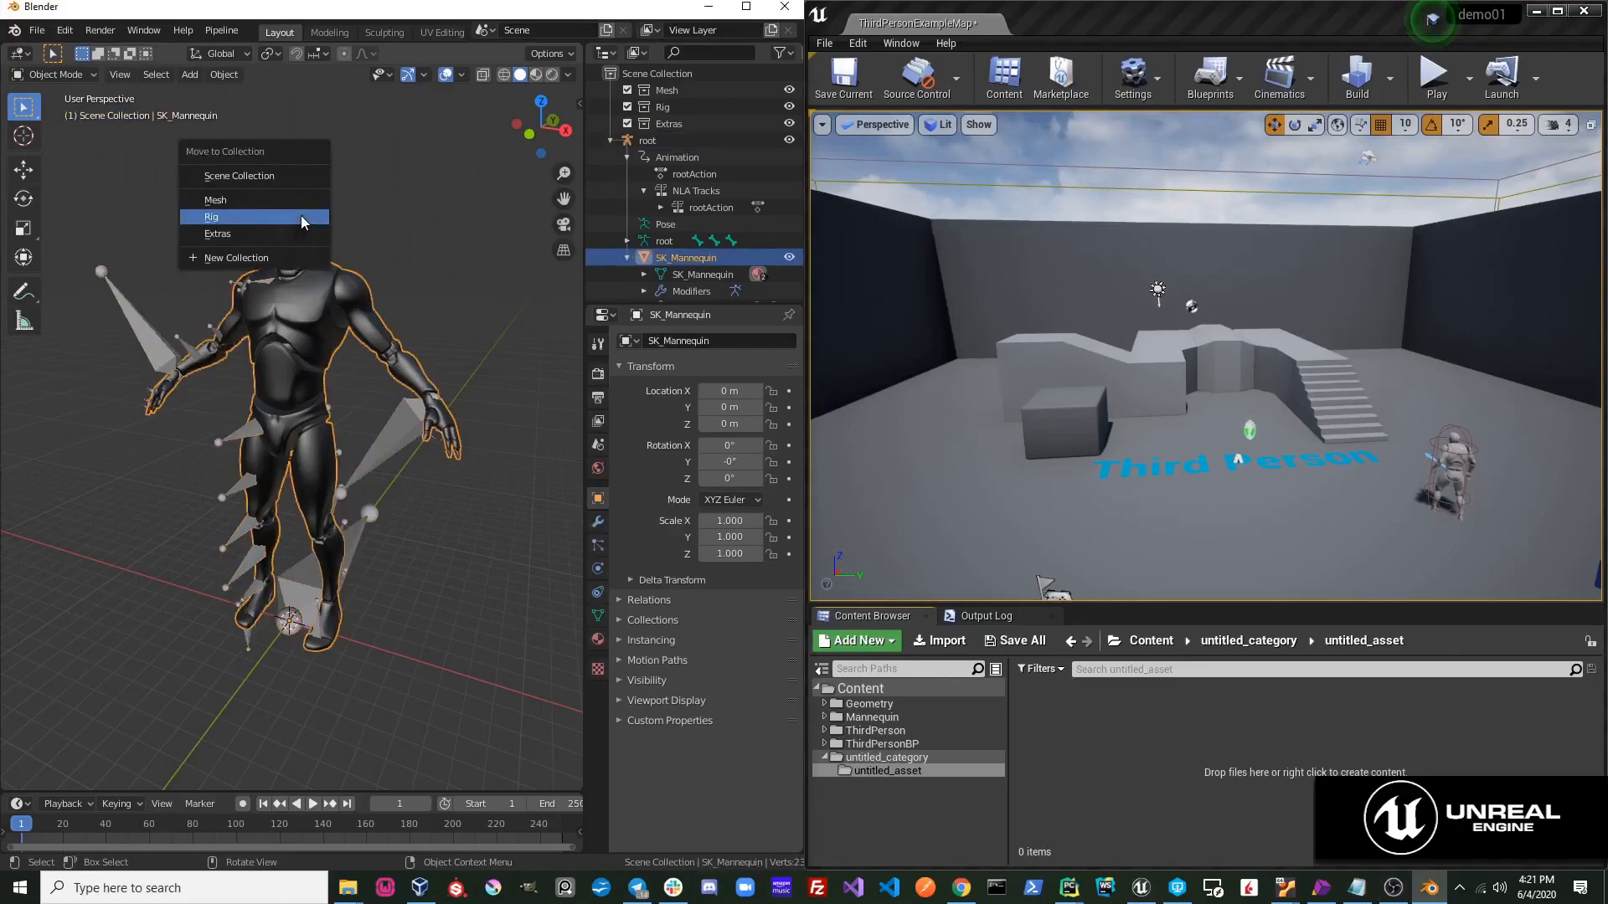
click(216, 199)
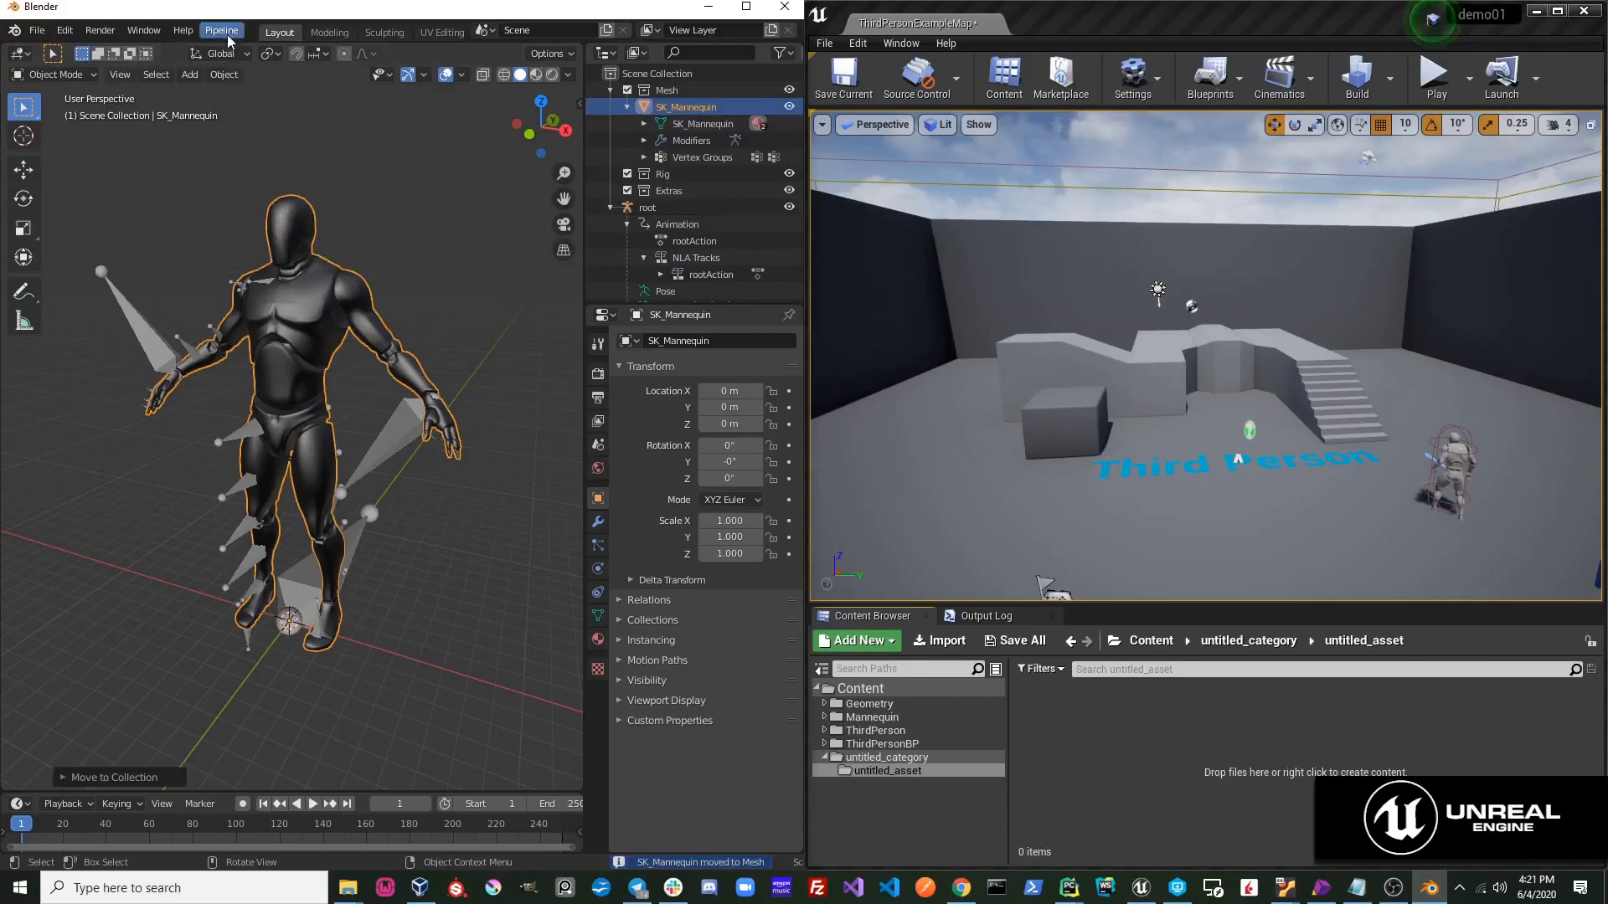
click(221, 31)
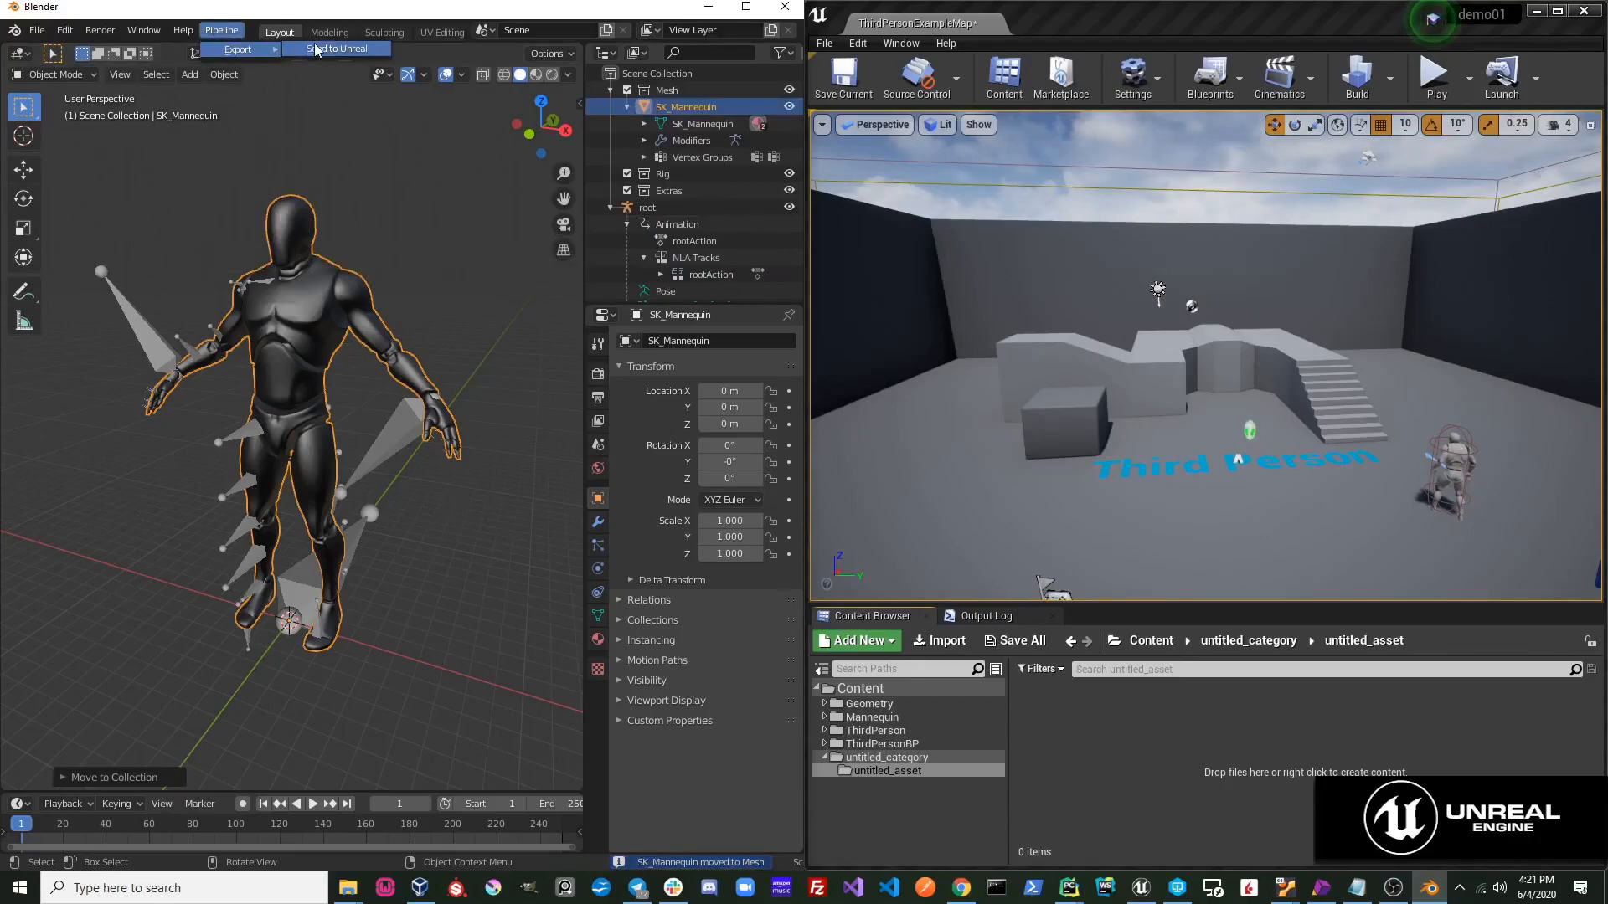
click(336, 49)
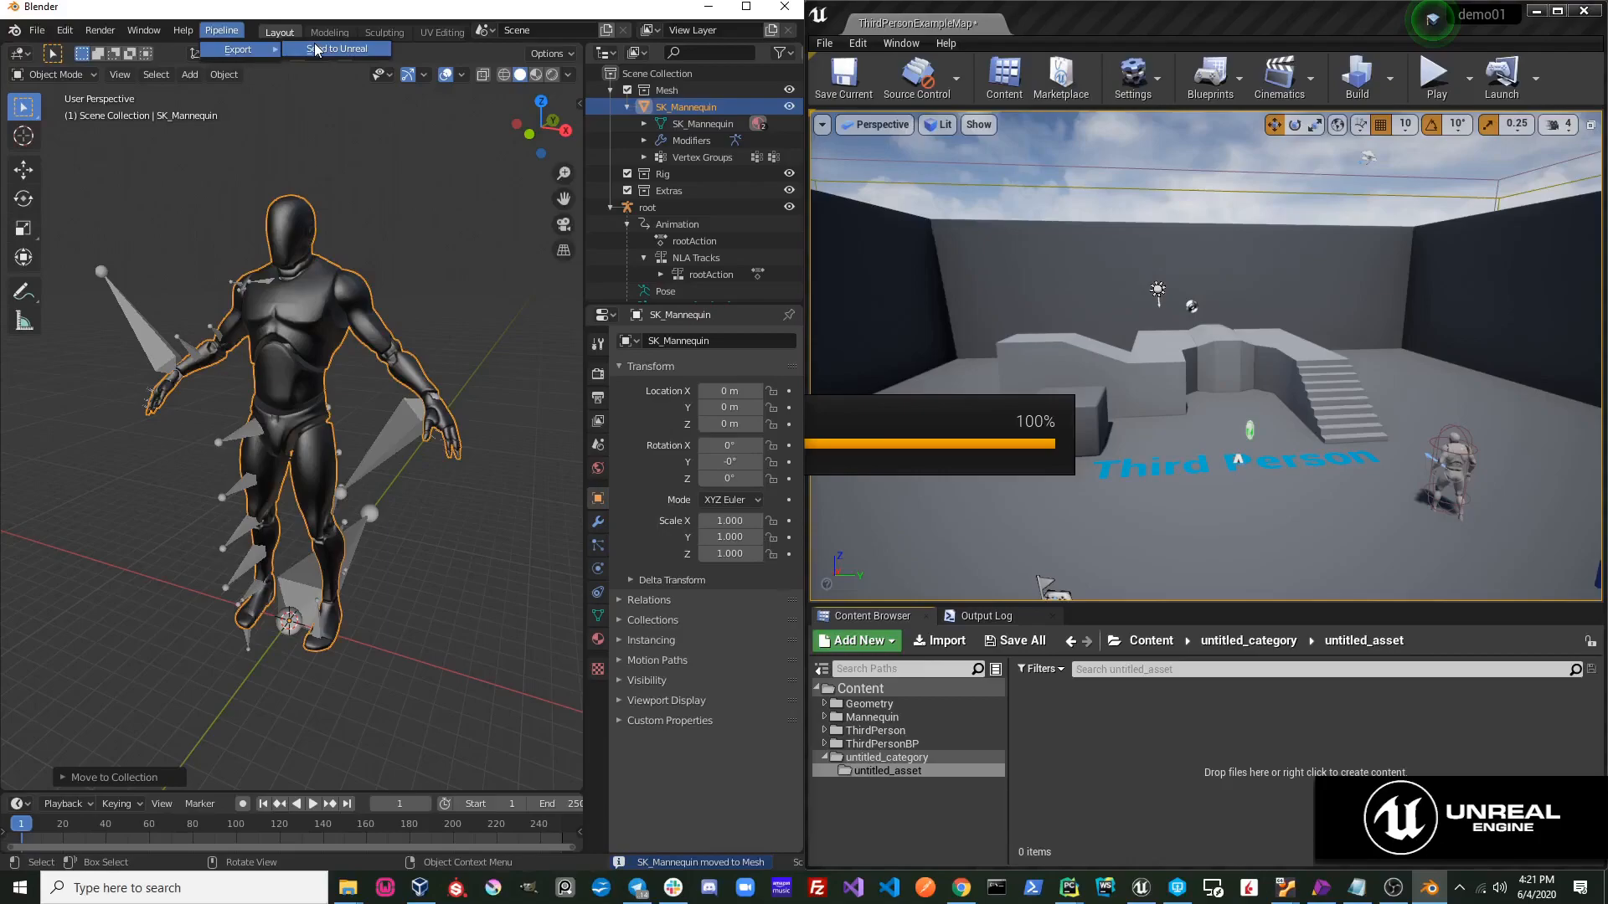
click(1149, 641)
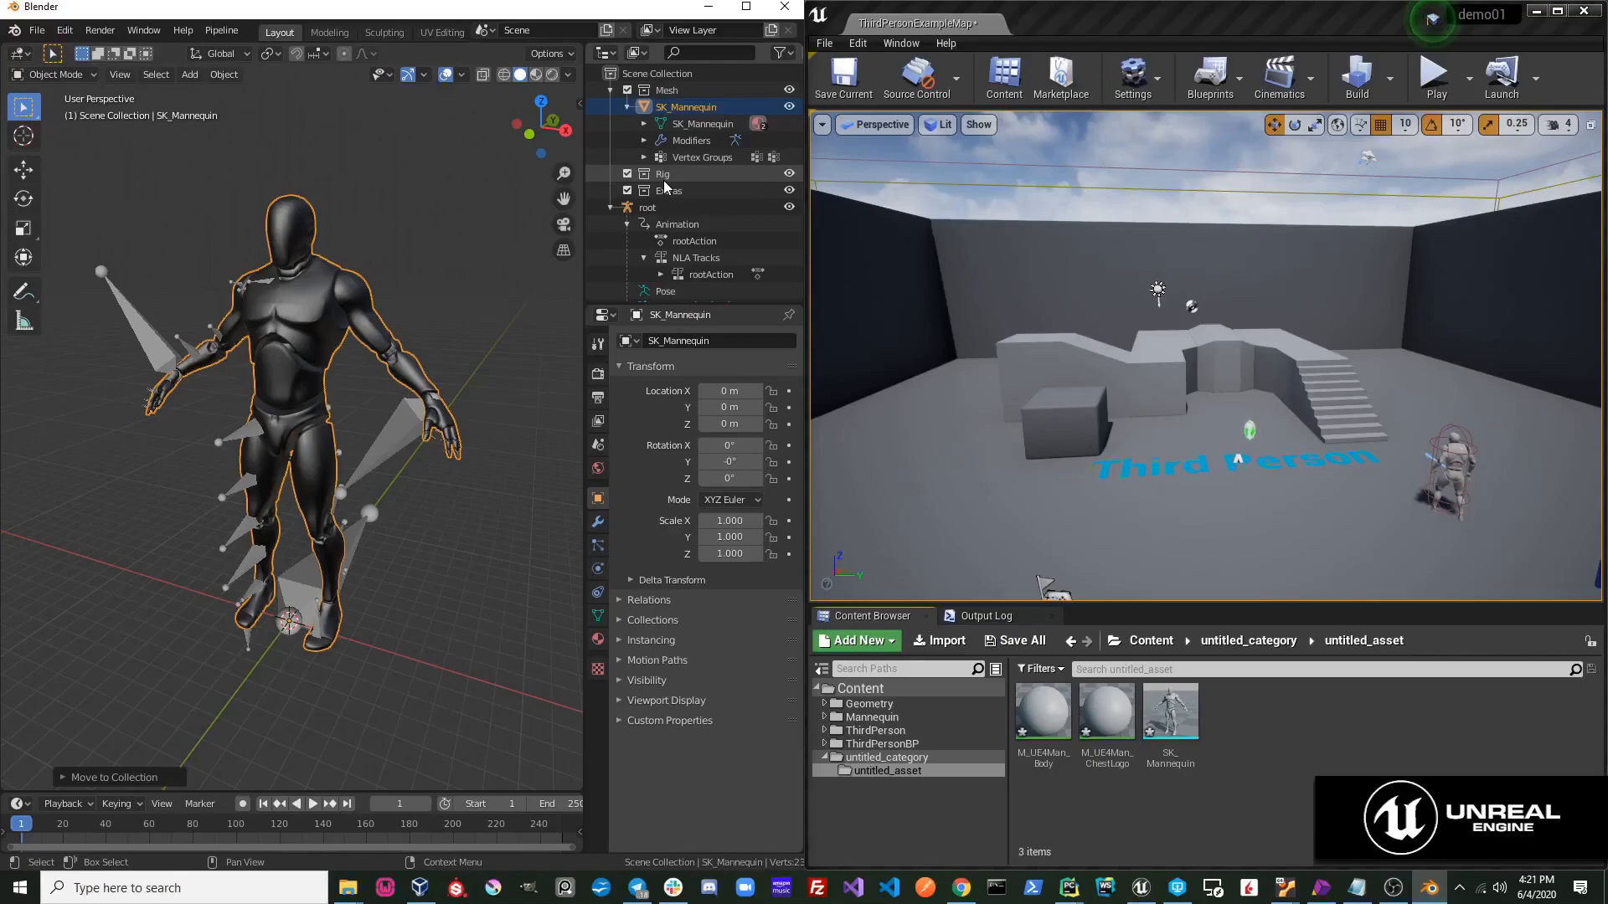
- Inspect the untitled_asset folder where SK_Mannequin and its two materials arrived
click(1041, 710)
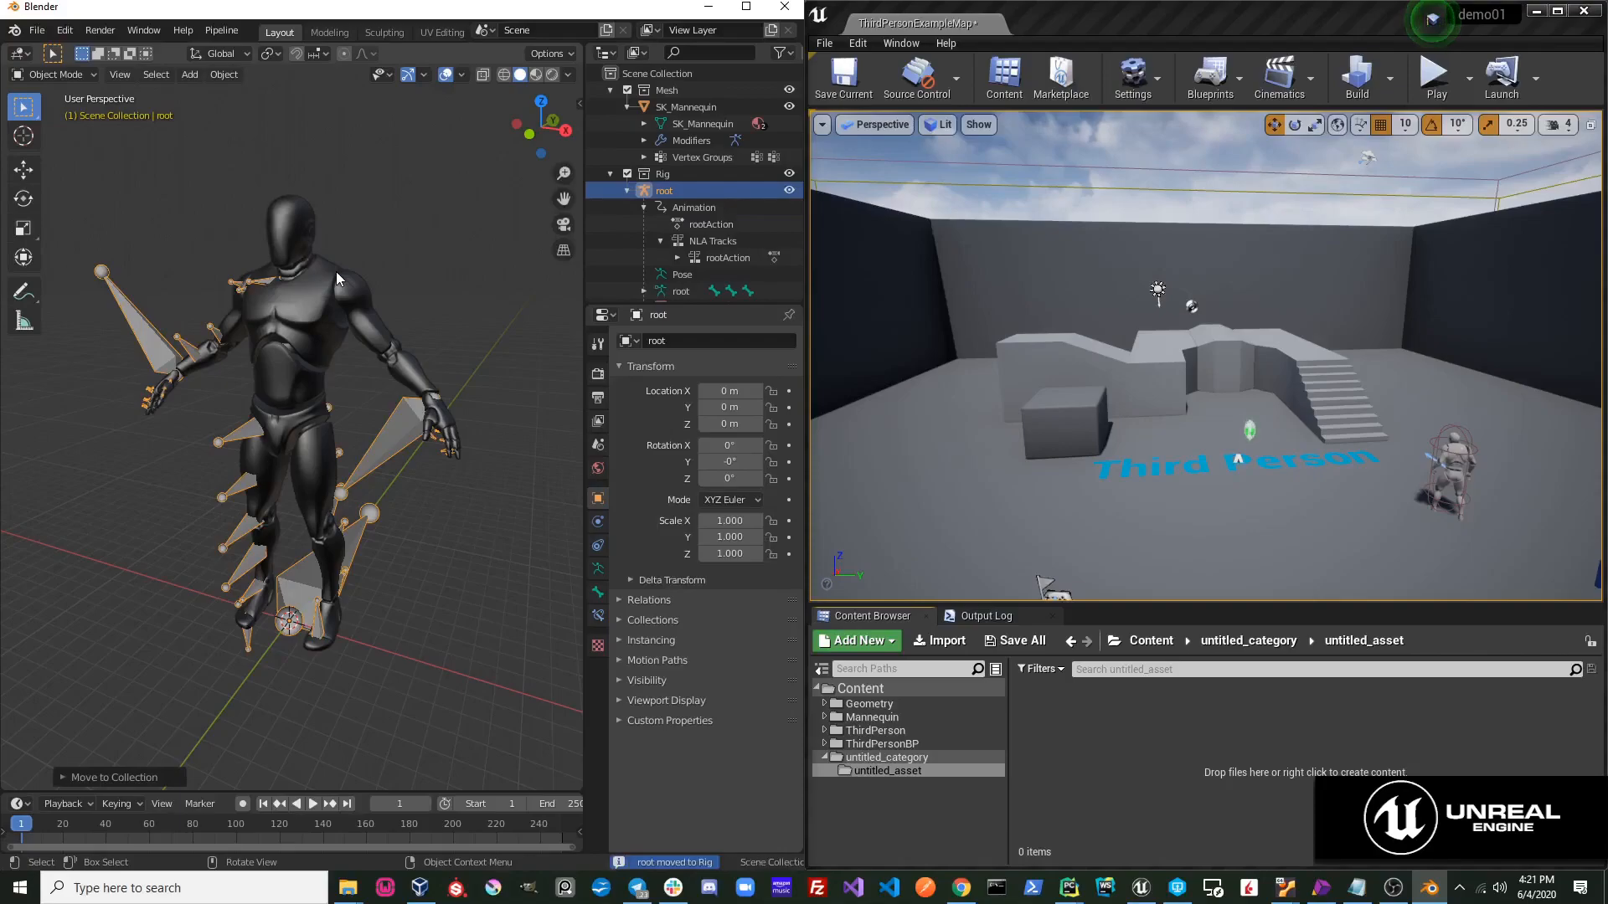
- Send the root rig with its mannequin and animation to Unreal via Pipeline > Export
click(221, 31)
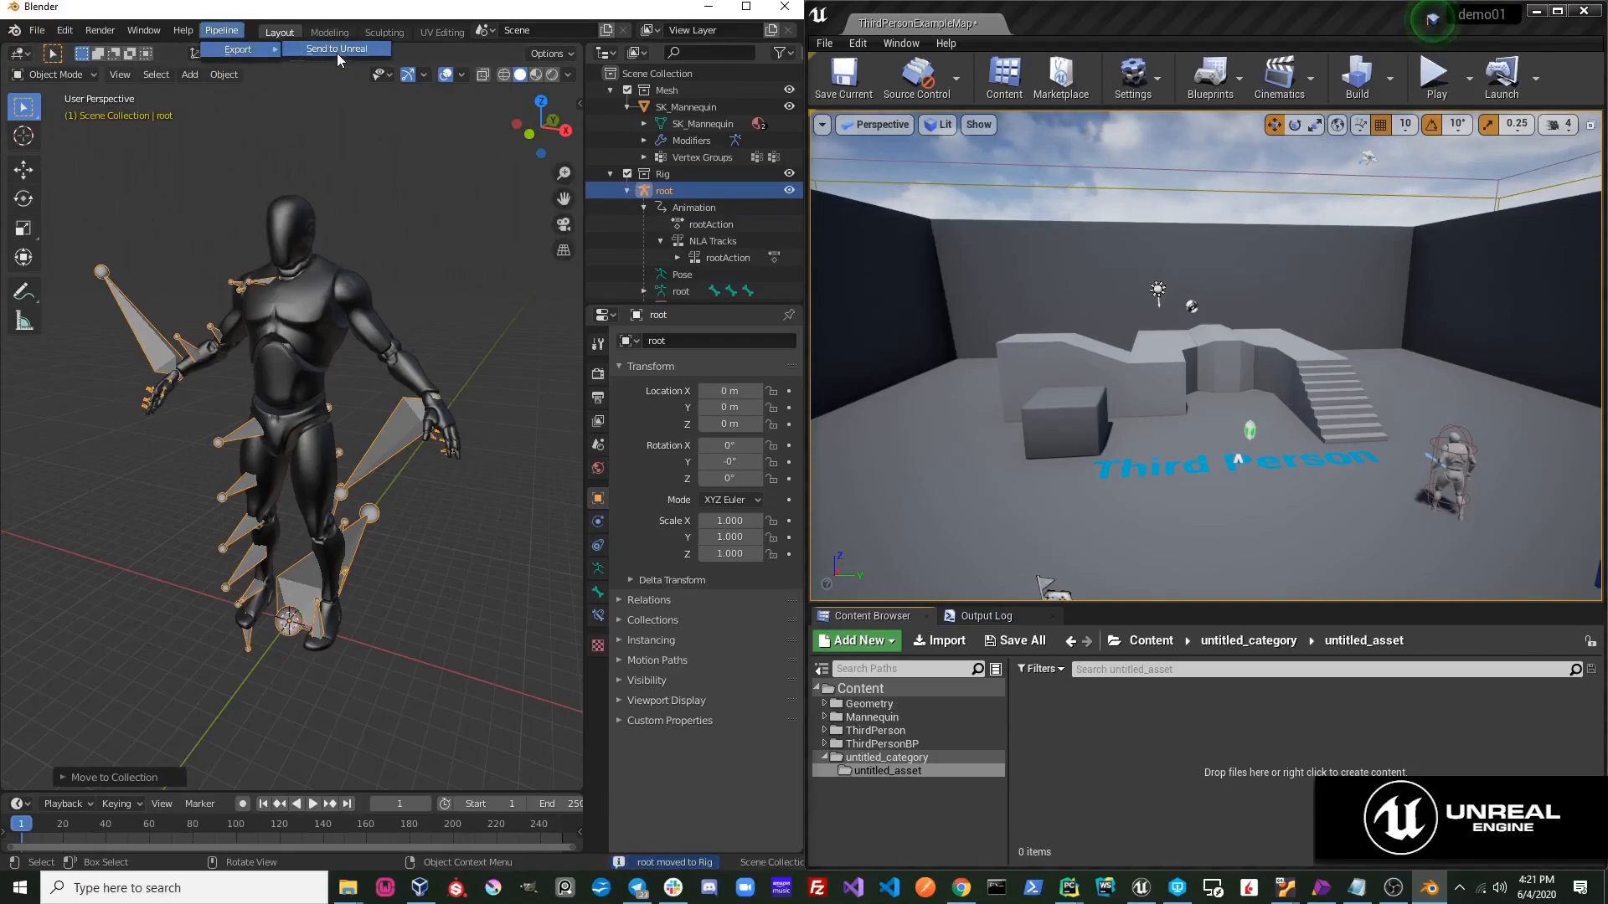
click(337, 49)
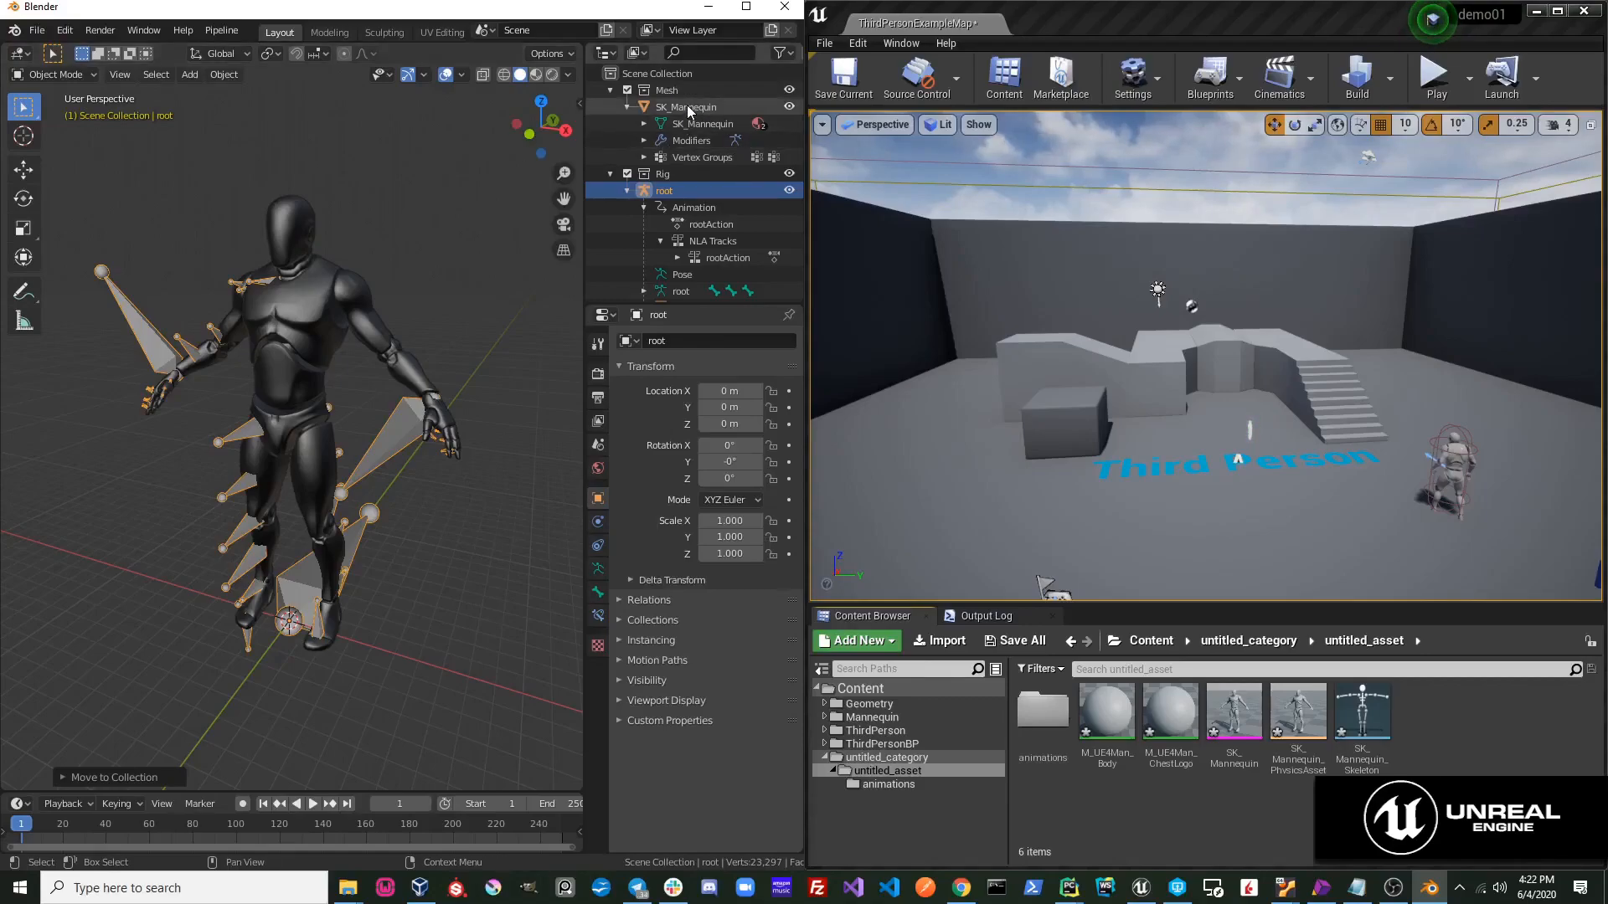
- Browse into untitled_asset > animations and preview the imported rootAction animation
click(665, 191)
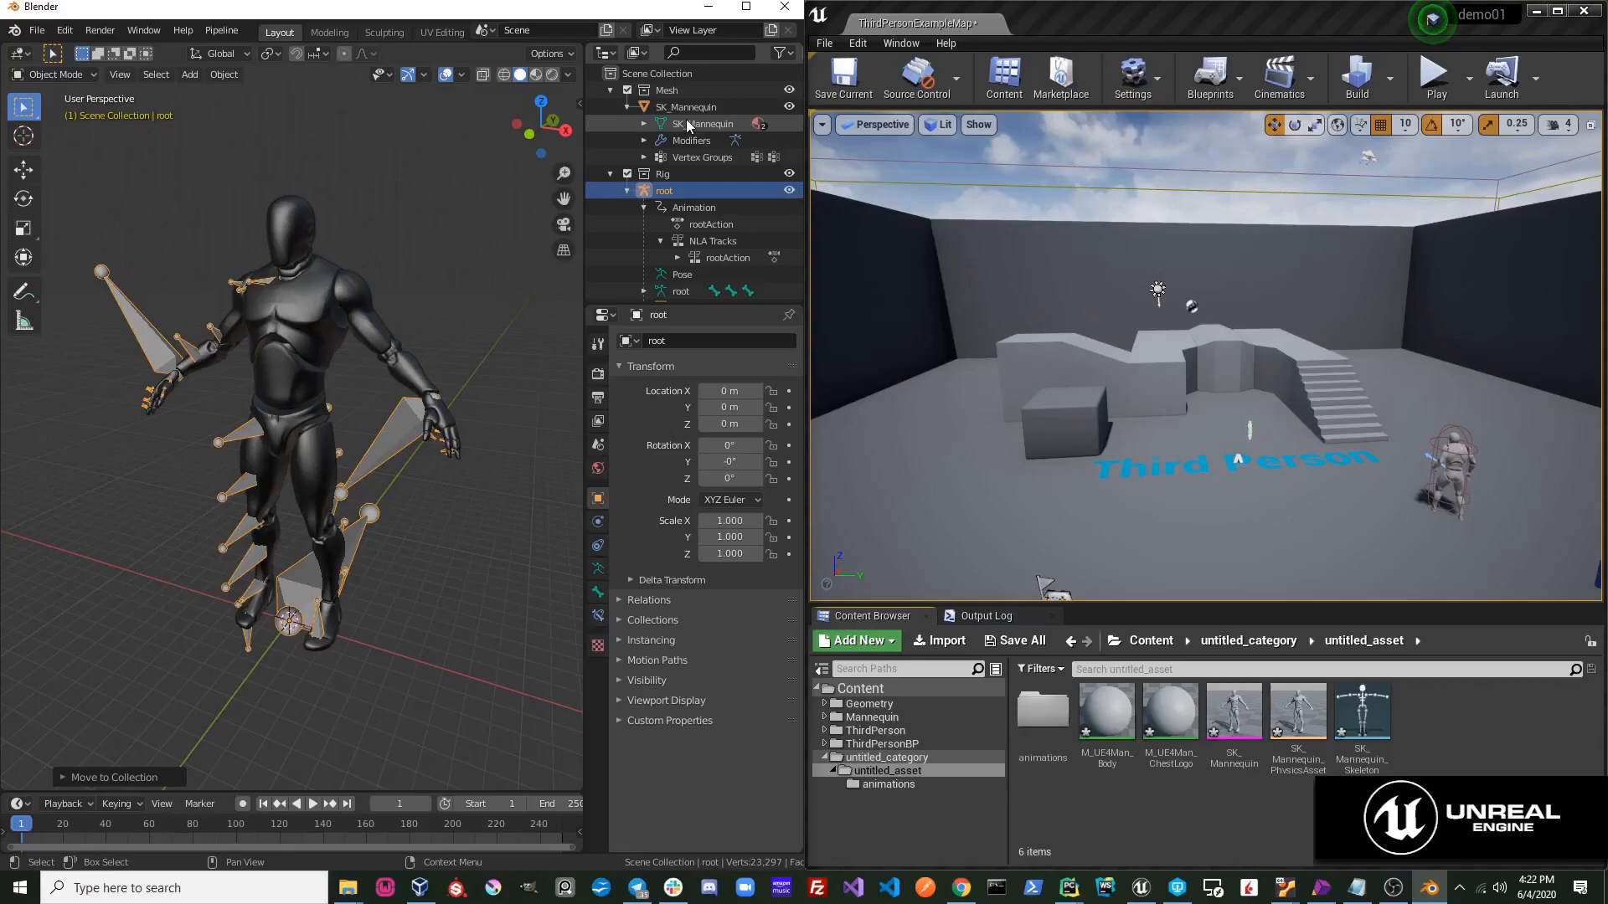
click(664, 190)
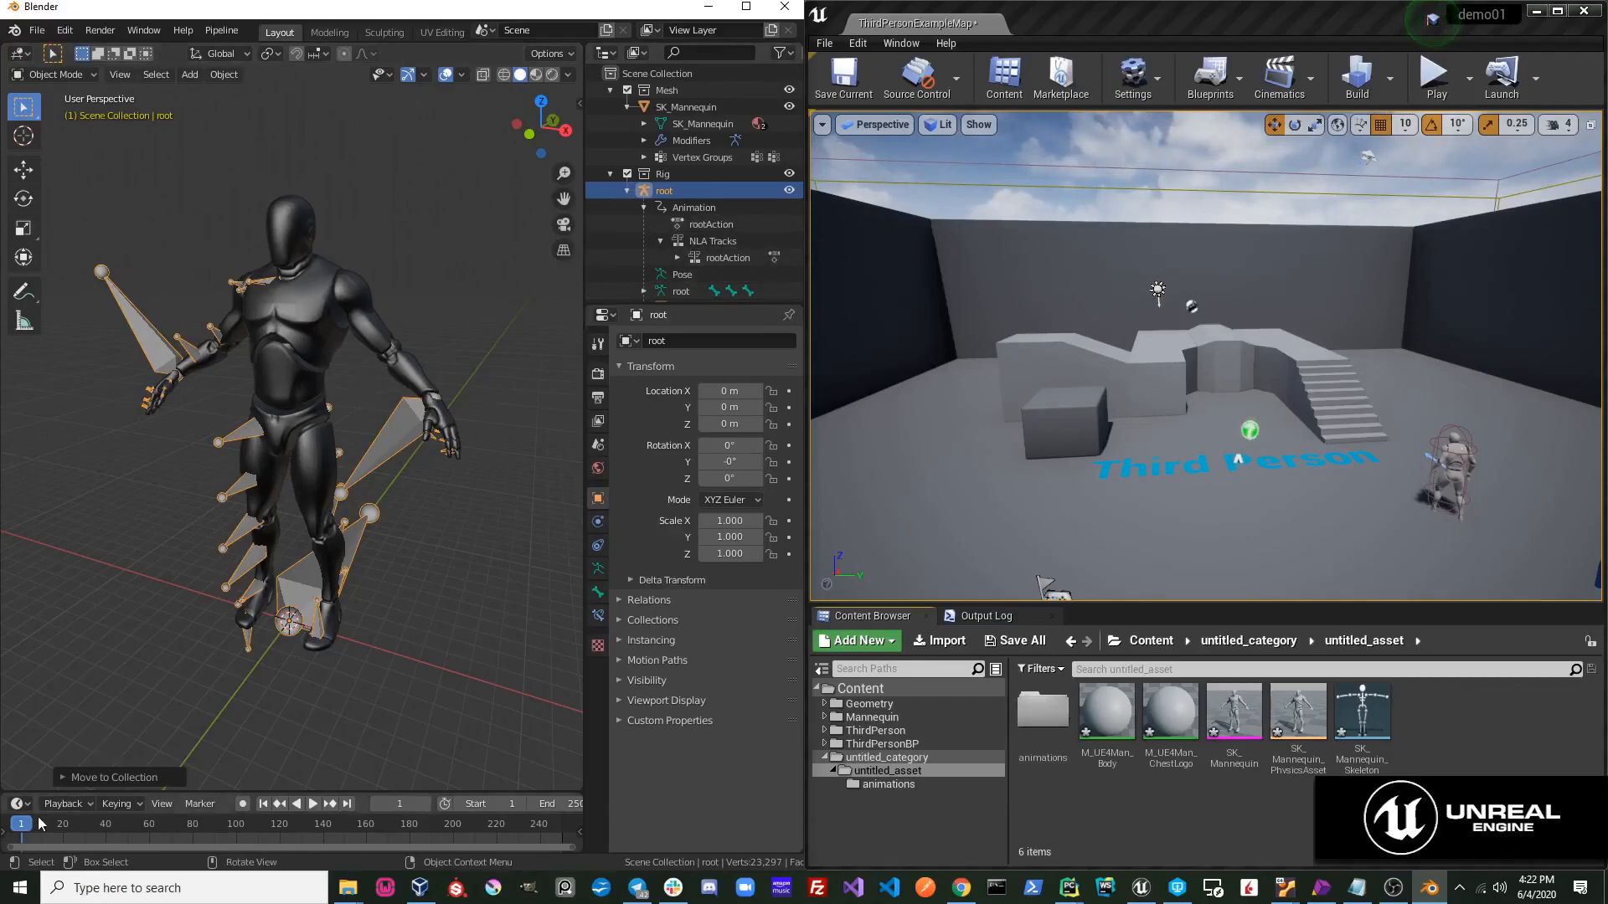
click(314, 803)
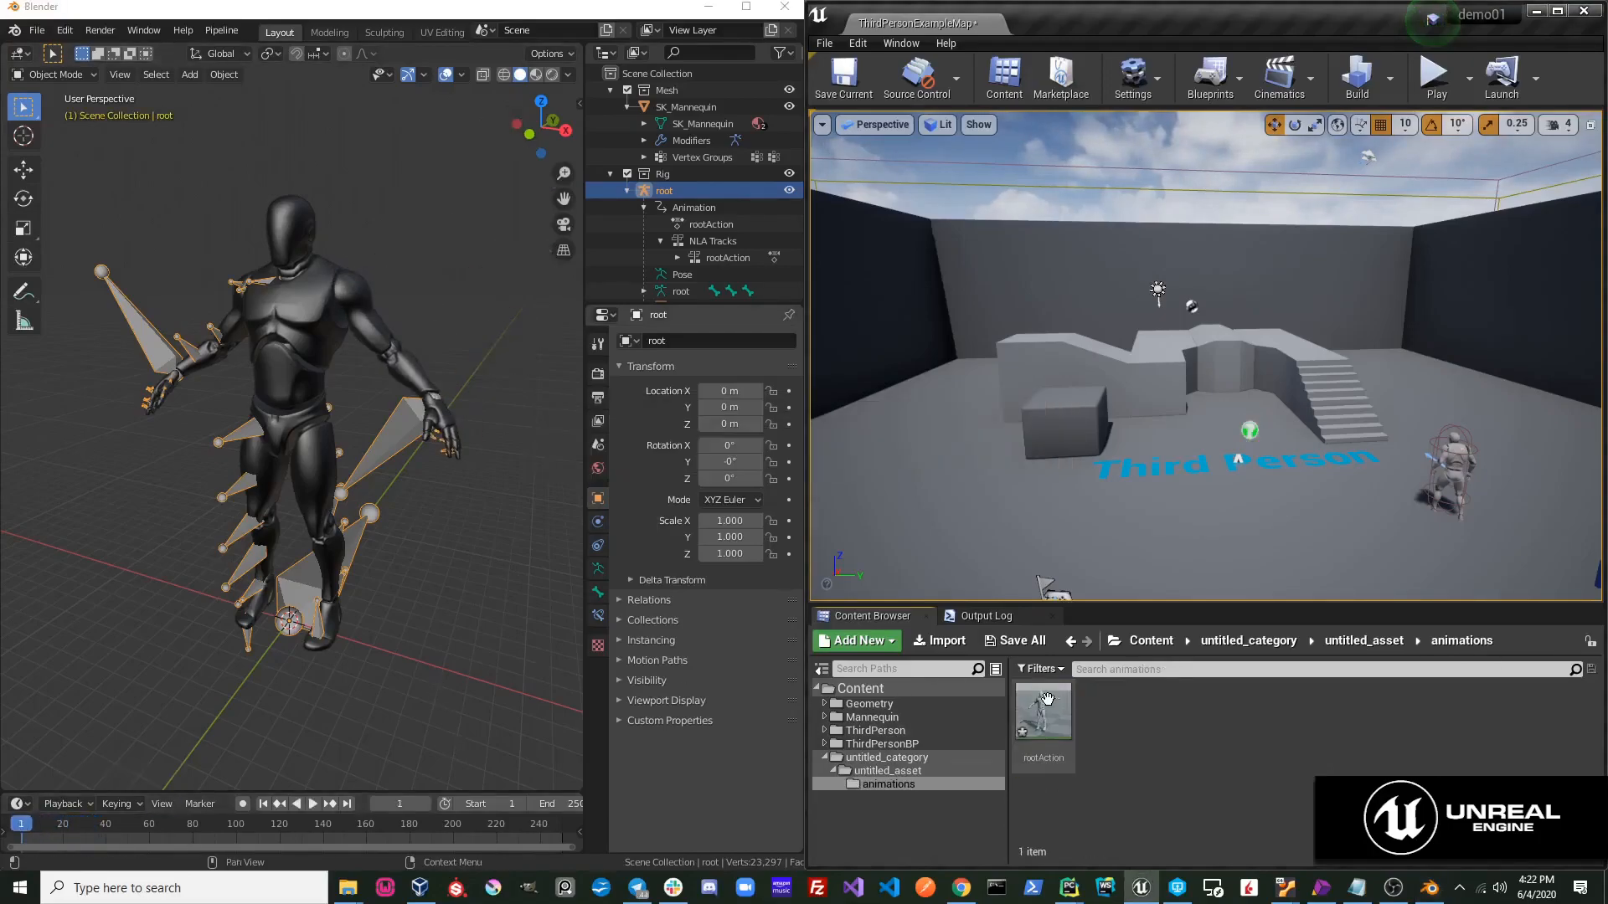
double_click(1042, 714)
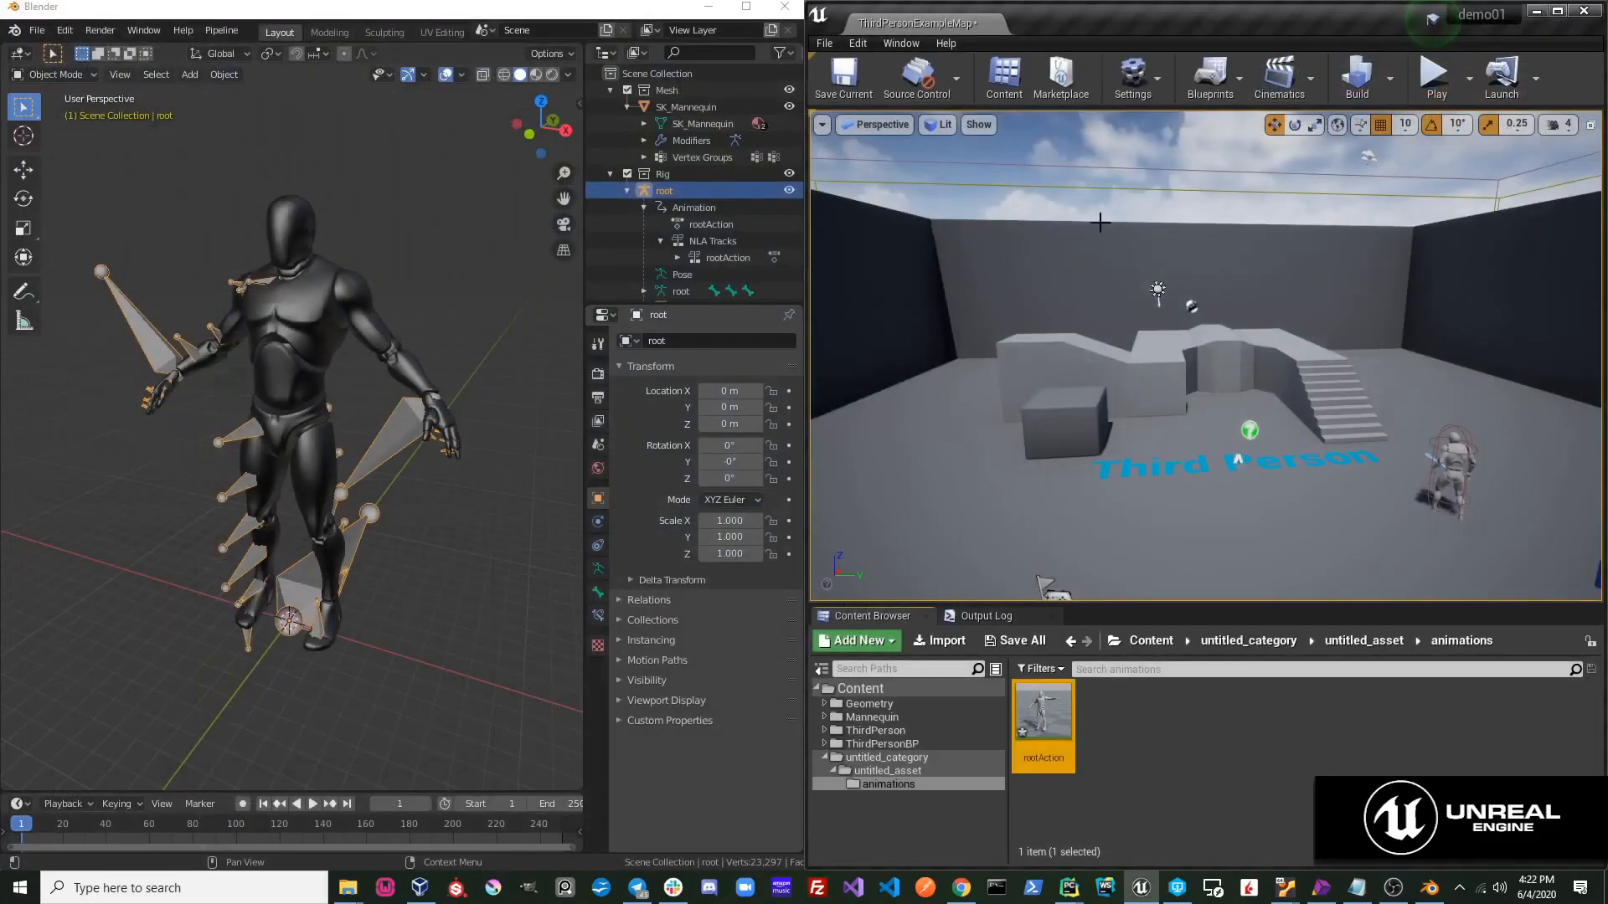
mouse_move(1041, 710)
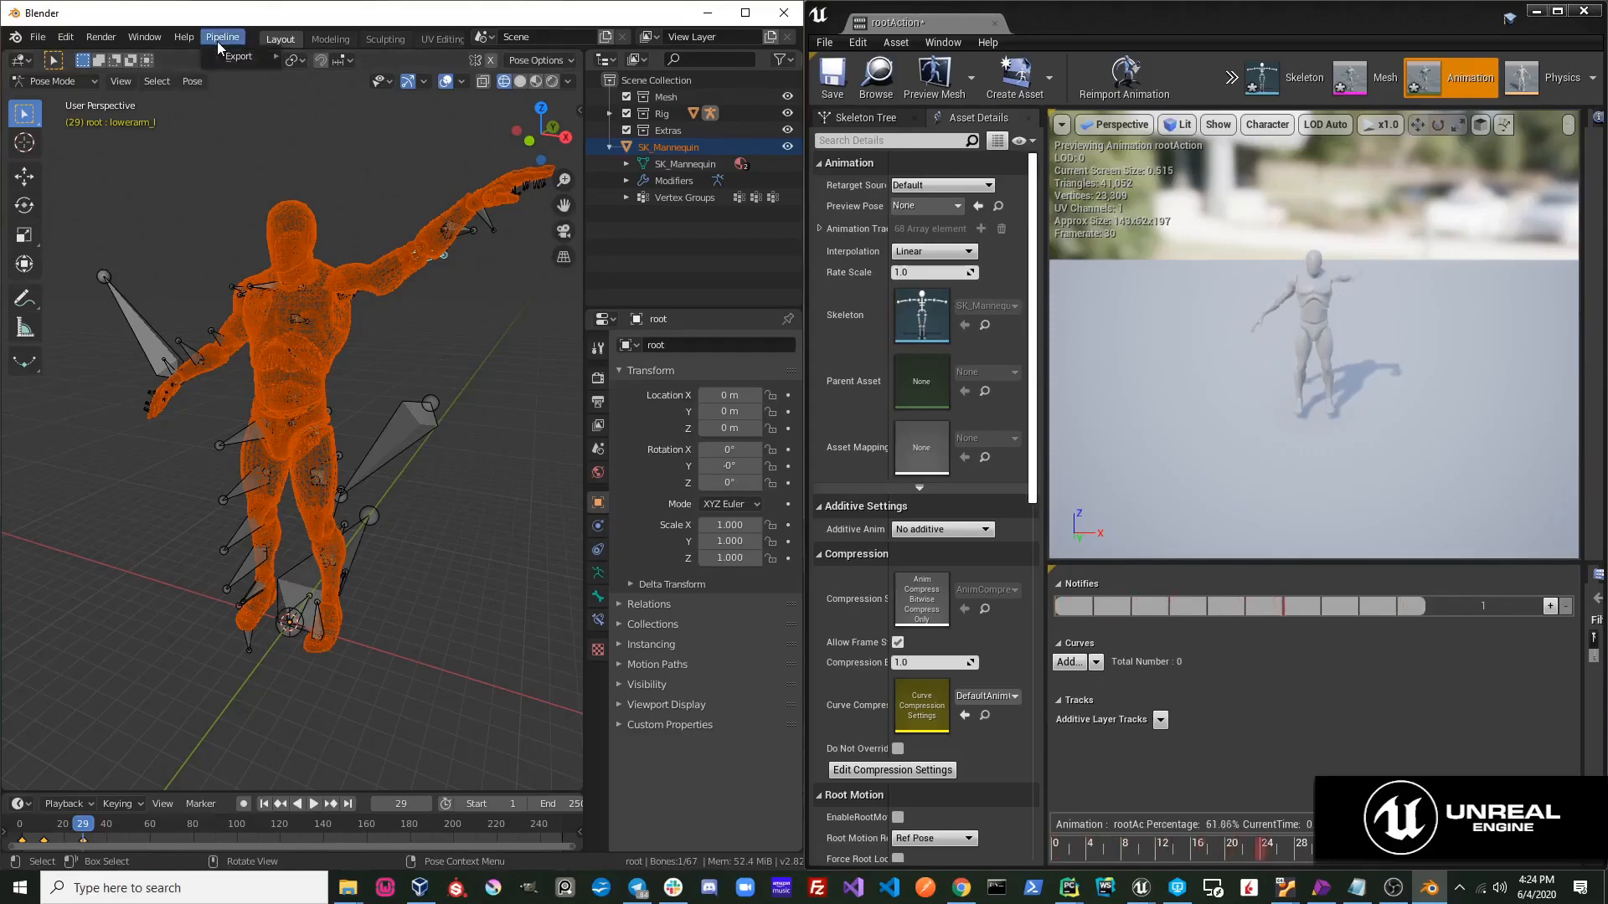
click(223, 37)
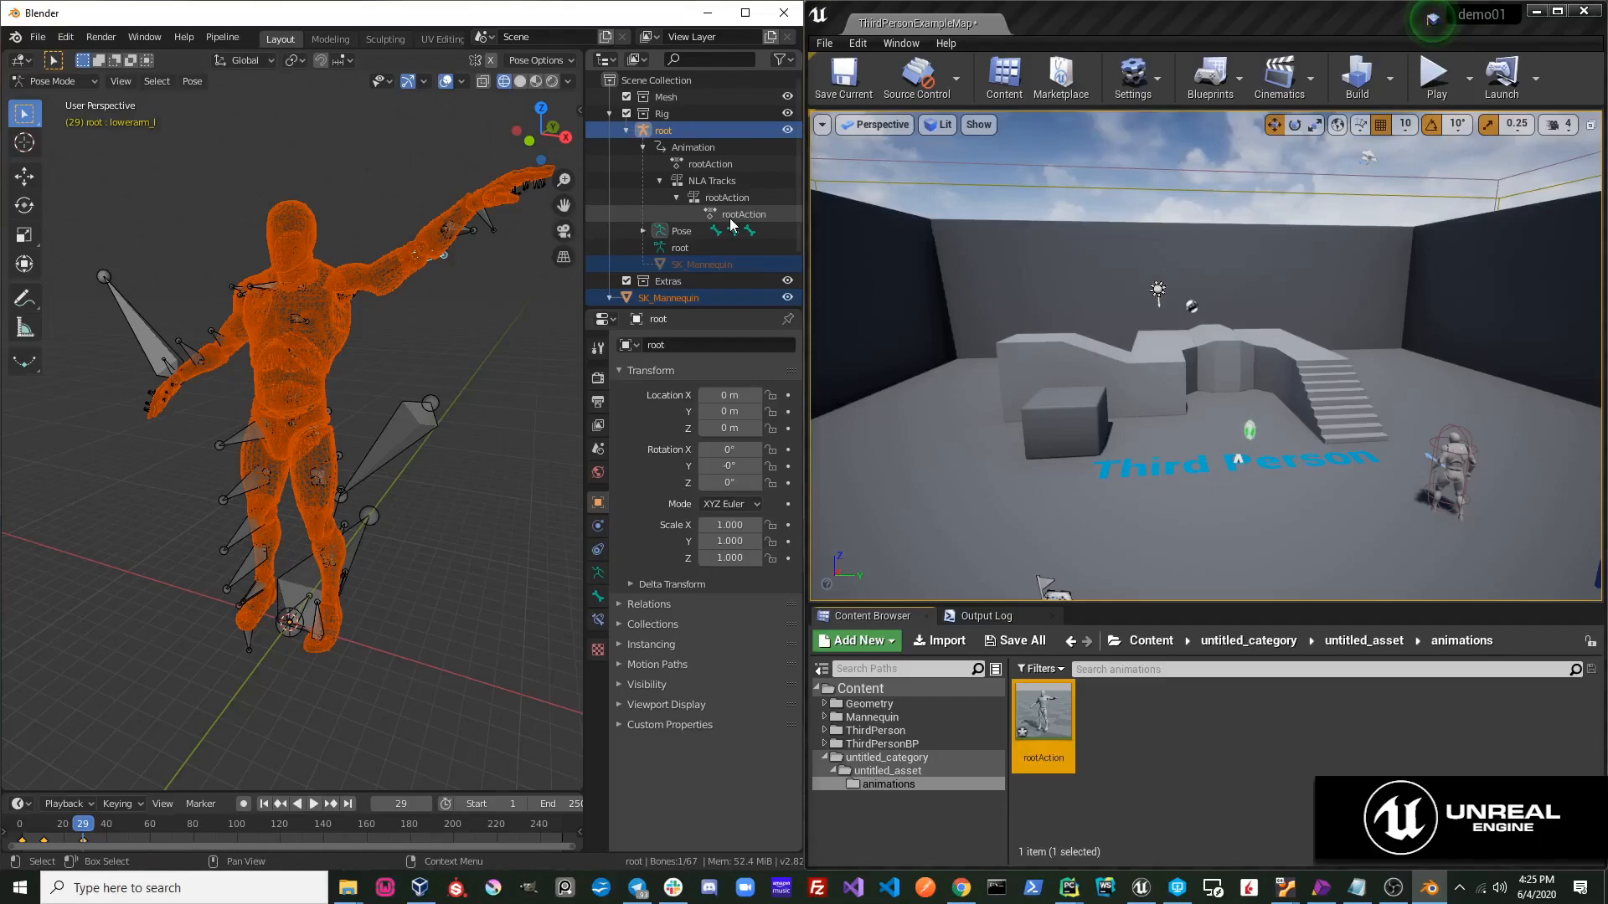
mouse_move(1044, 719)
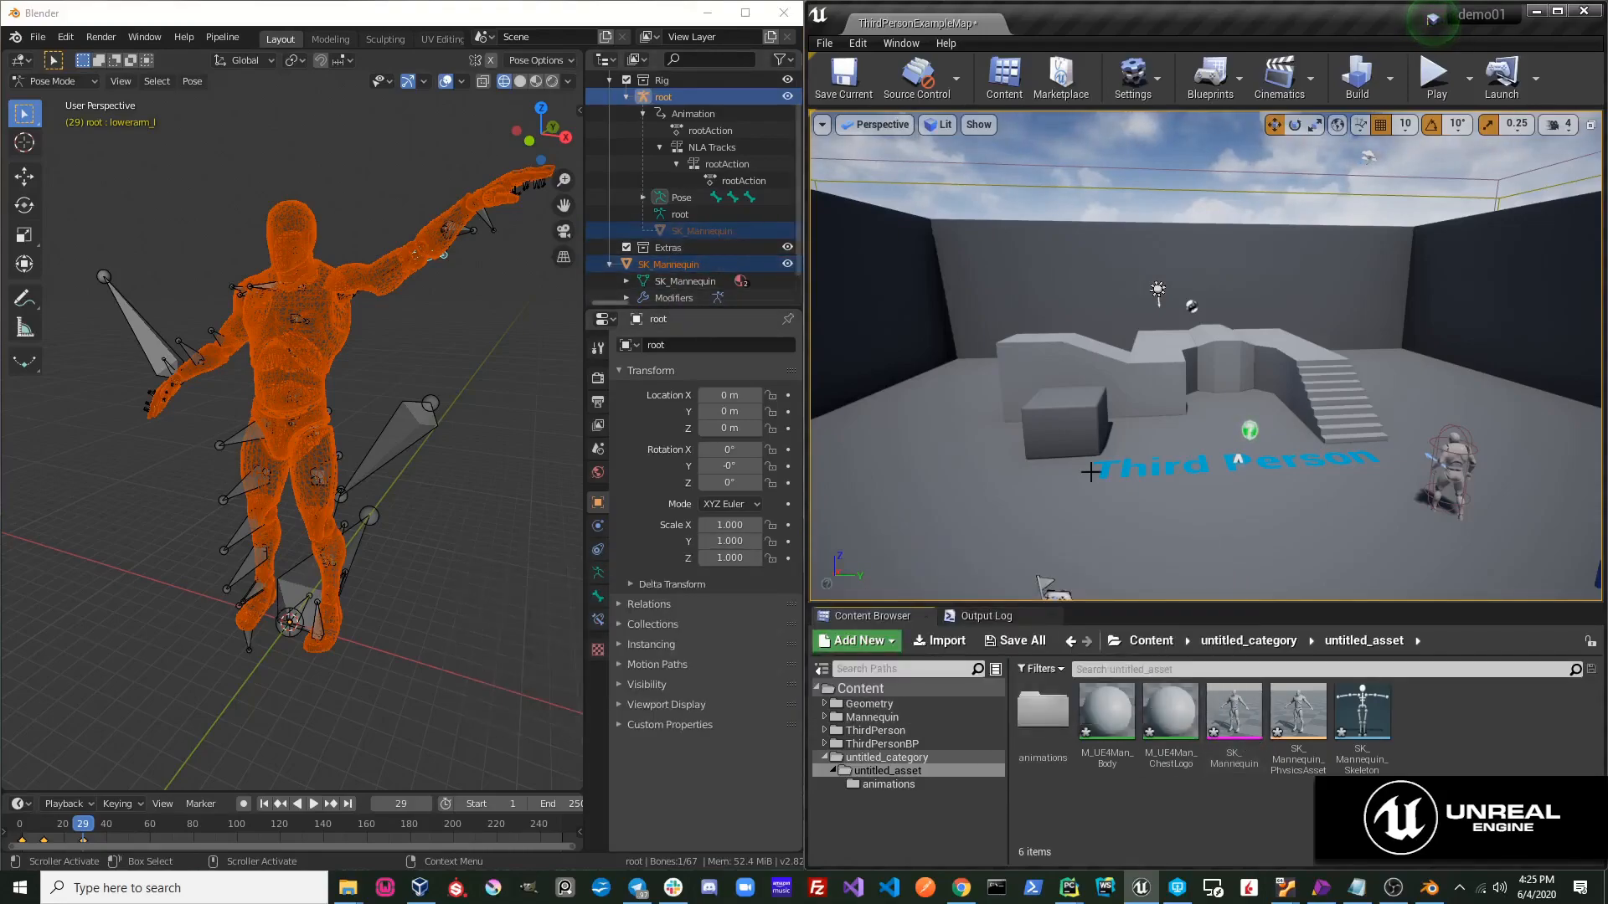
mouse_move(1361, 713)
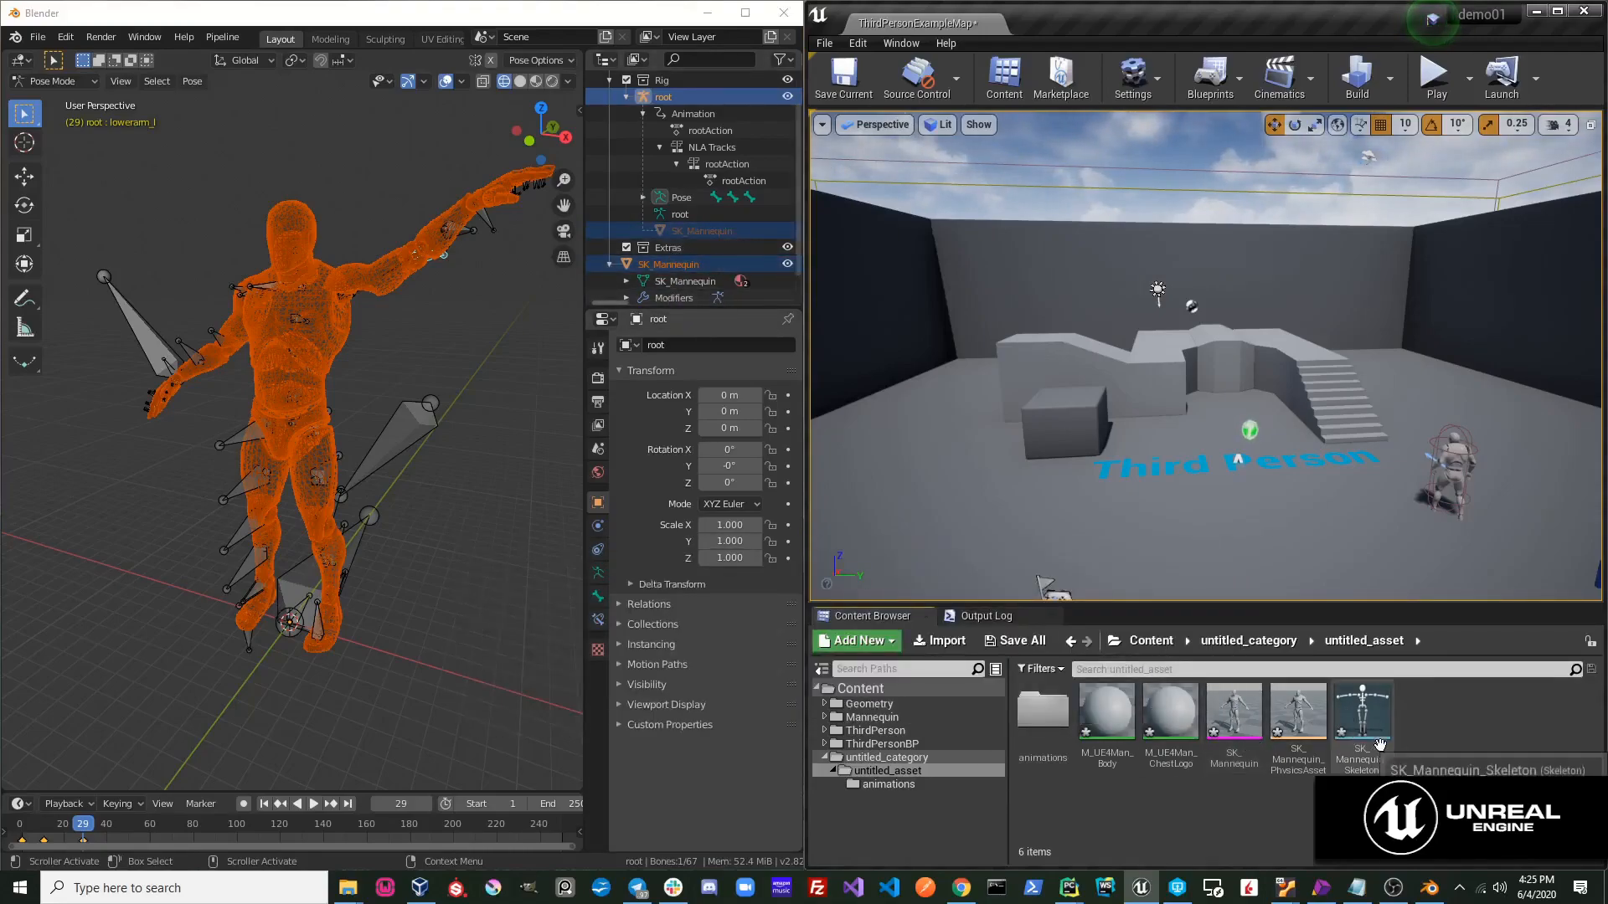